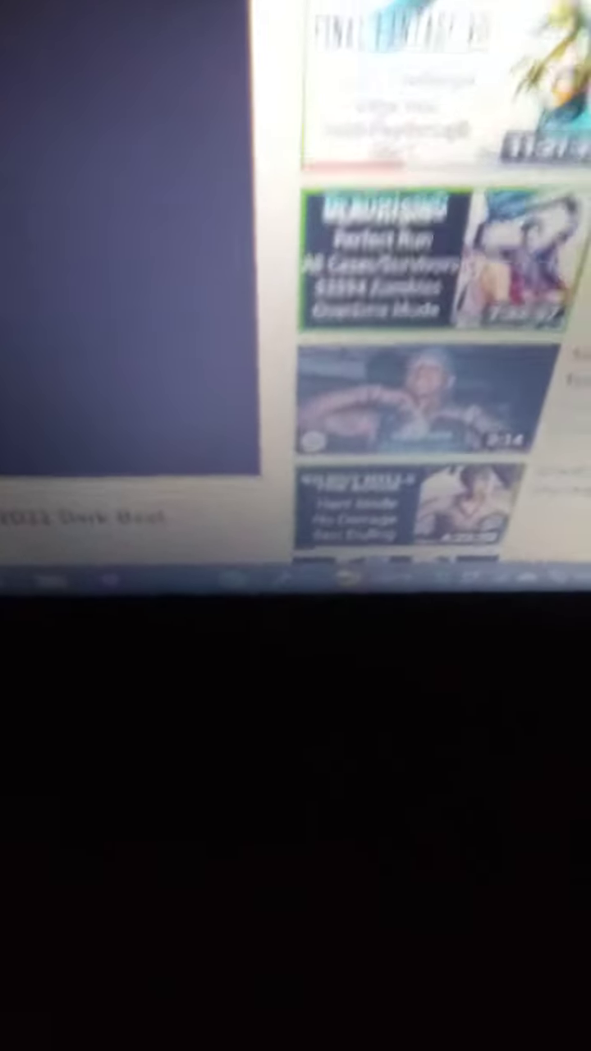
scroll(up, 3)
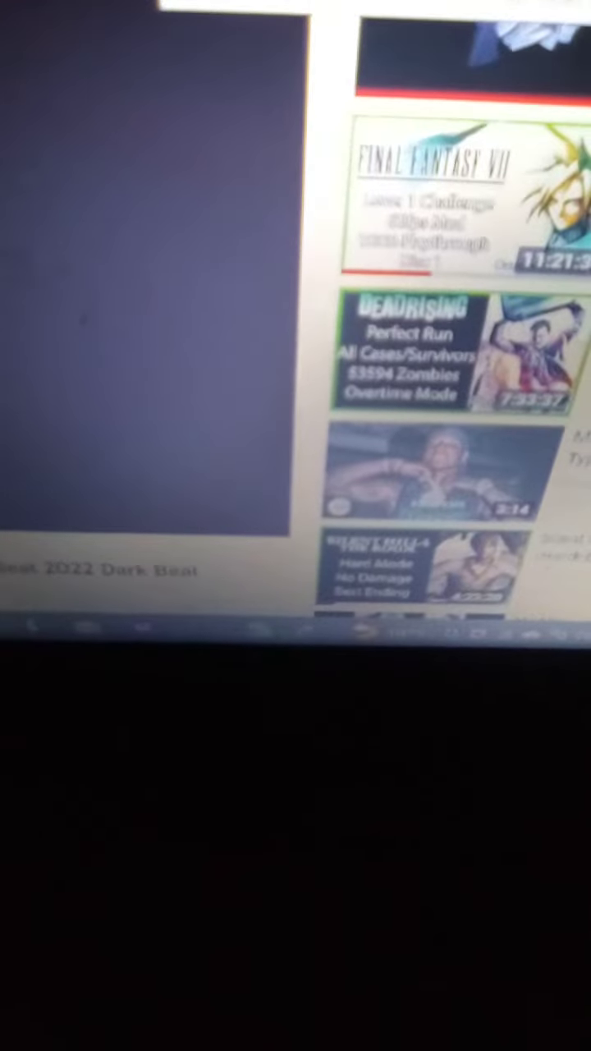